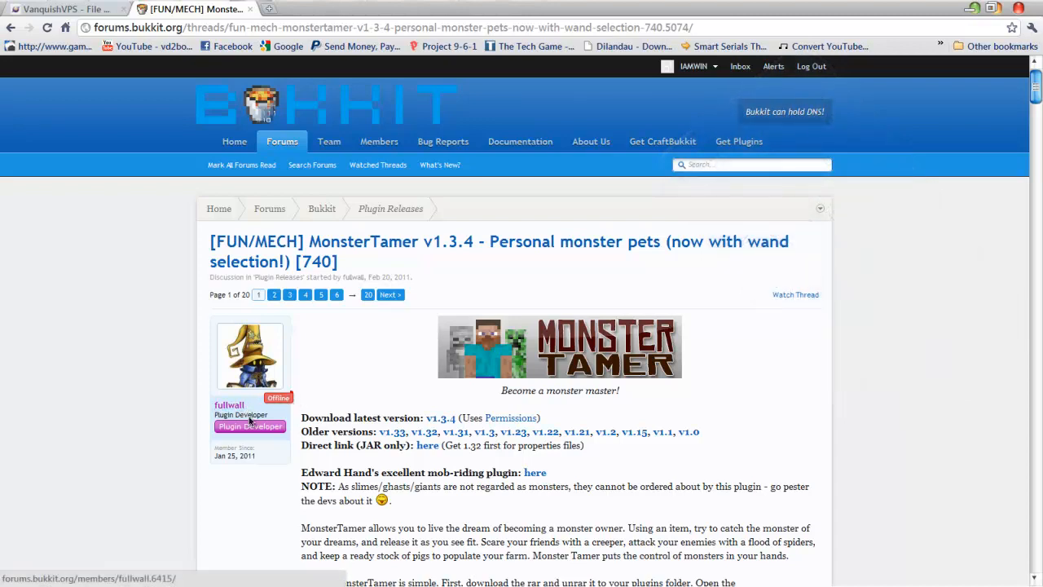
Open MonsterTamer.properties from the archive's MonsterTamer folder in Notepad++
scroll("down", 3)
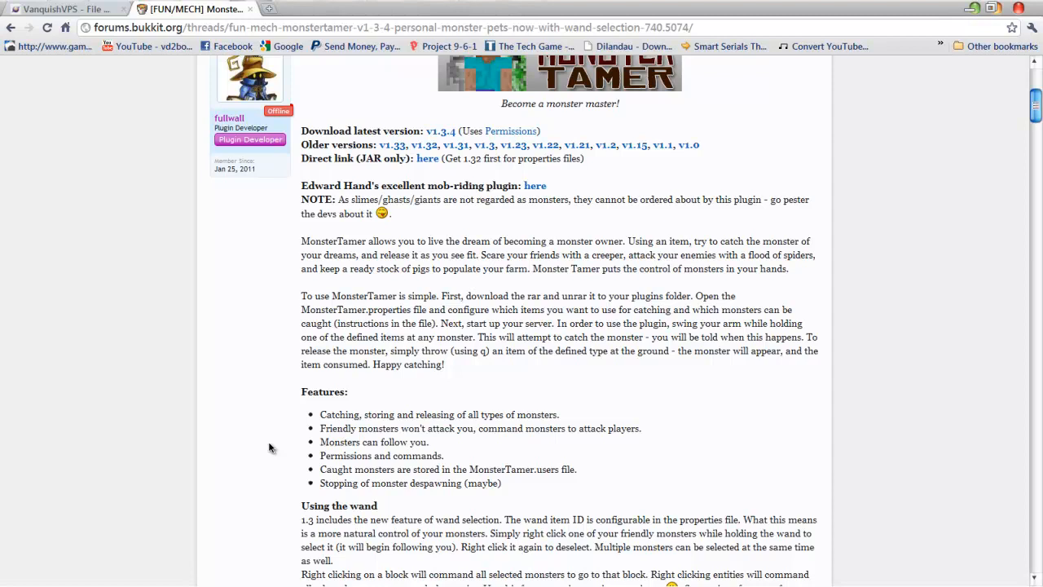
mouse_move(262, 450)
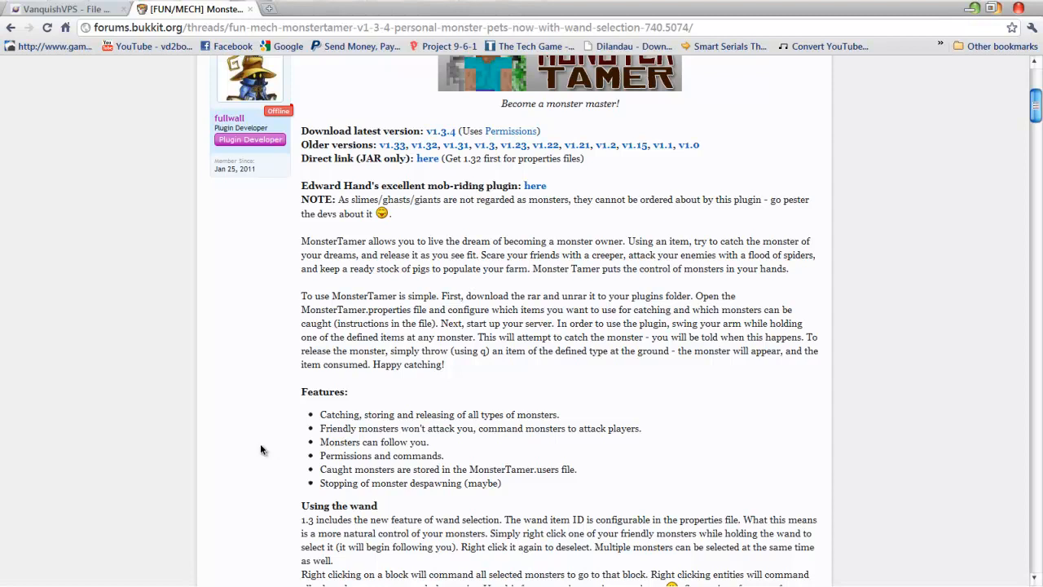
scroll("down", 3)
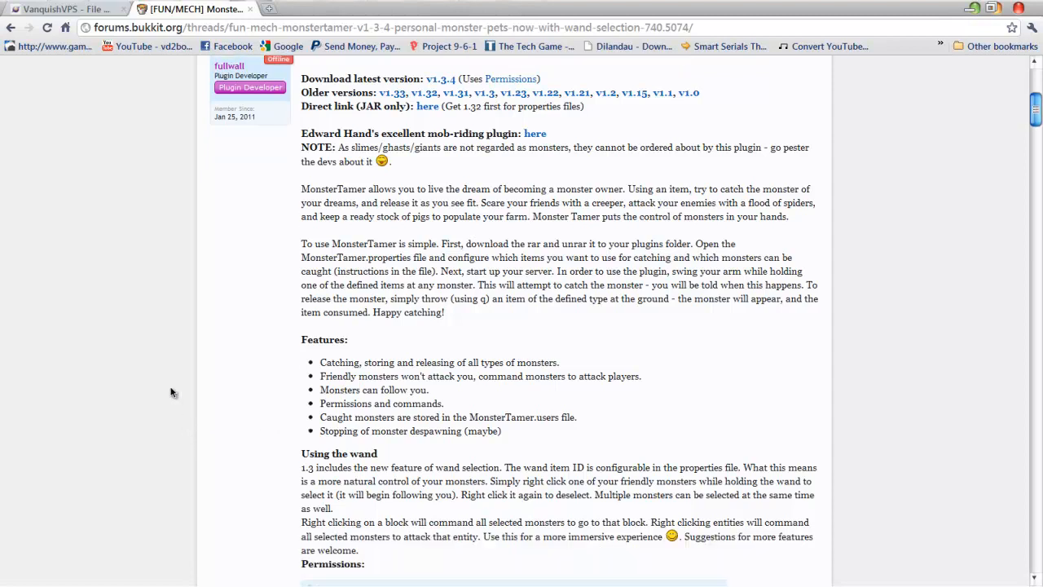
scroll("down", 3)
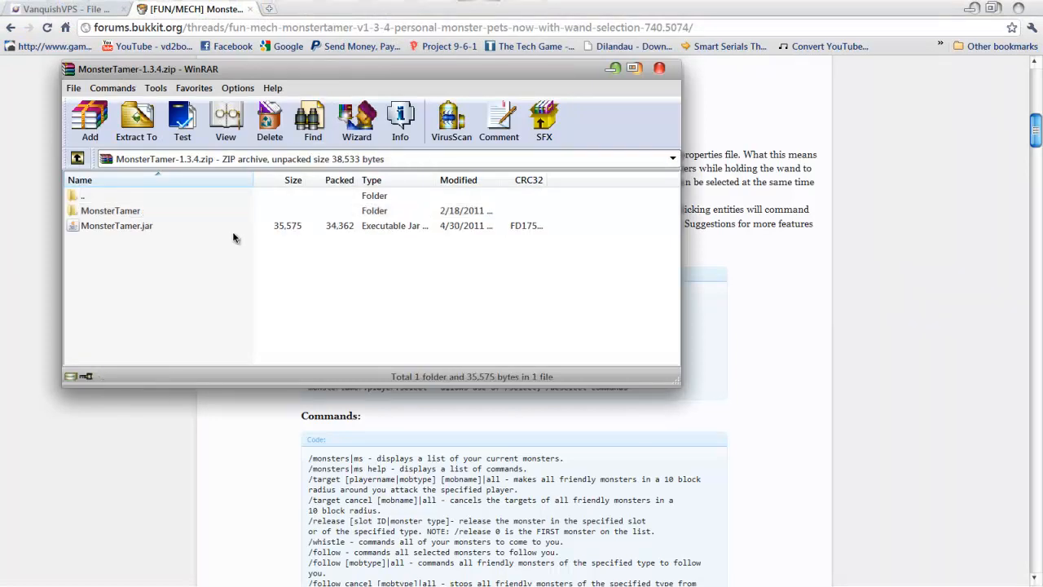
double_click(110, 210)
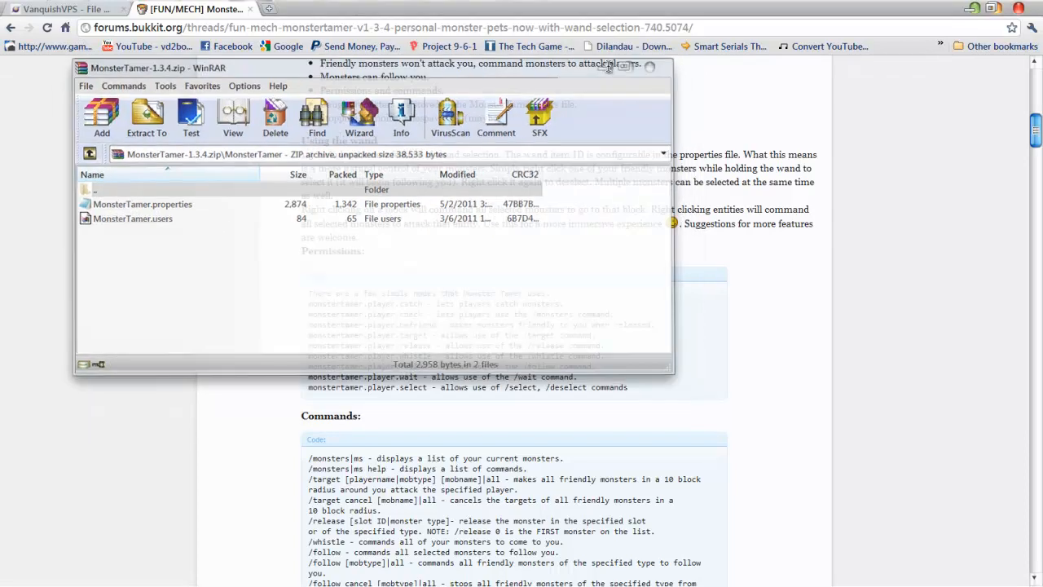
left_click(623, 67)
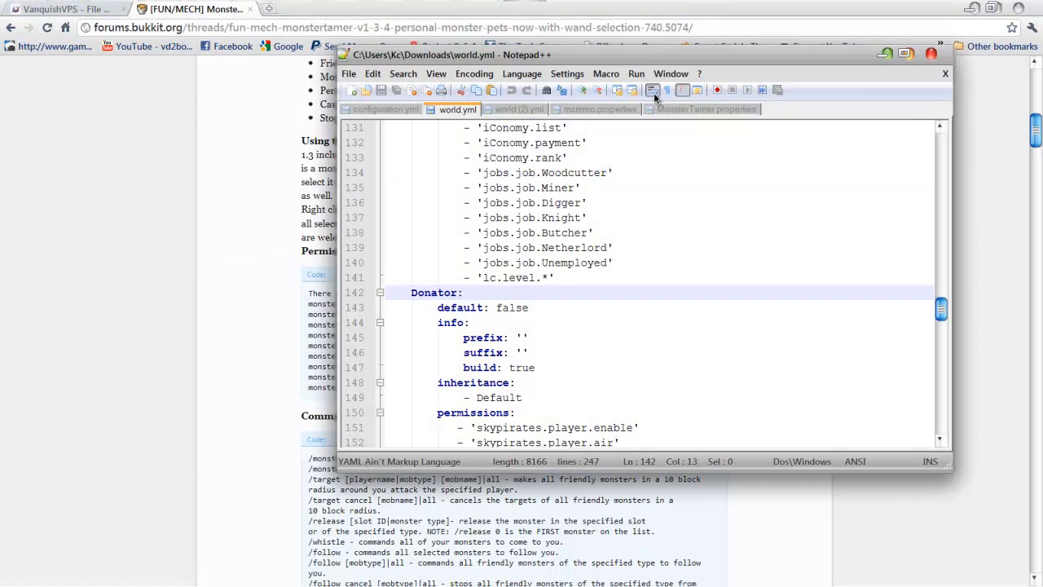
Look through MonsterTamer.properties, dismiss the Run prompt, and close the file without saving
left_click(706, 108)
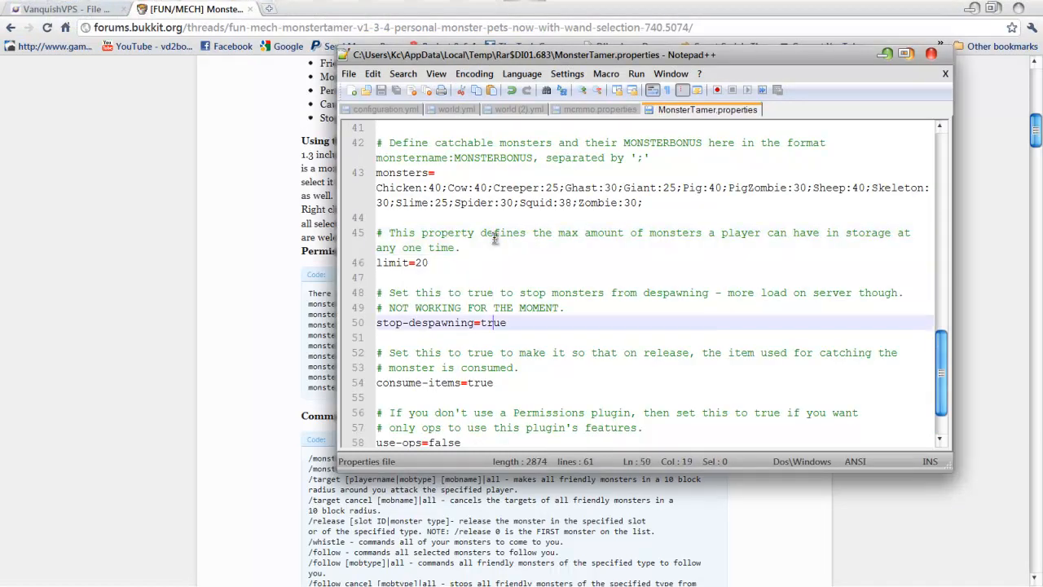
scroll("down", 3)
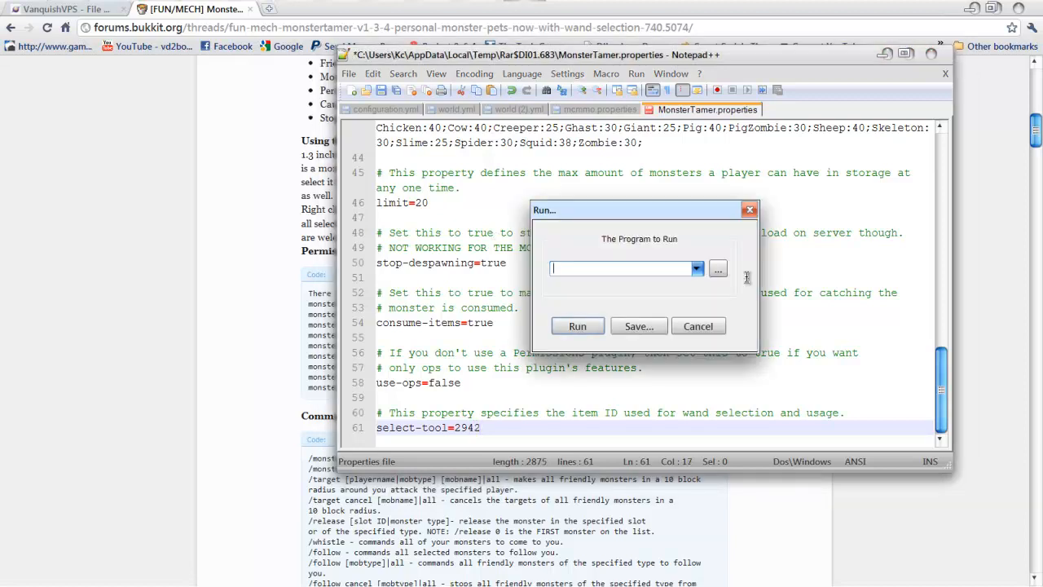
left_click(698, 326)
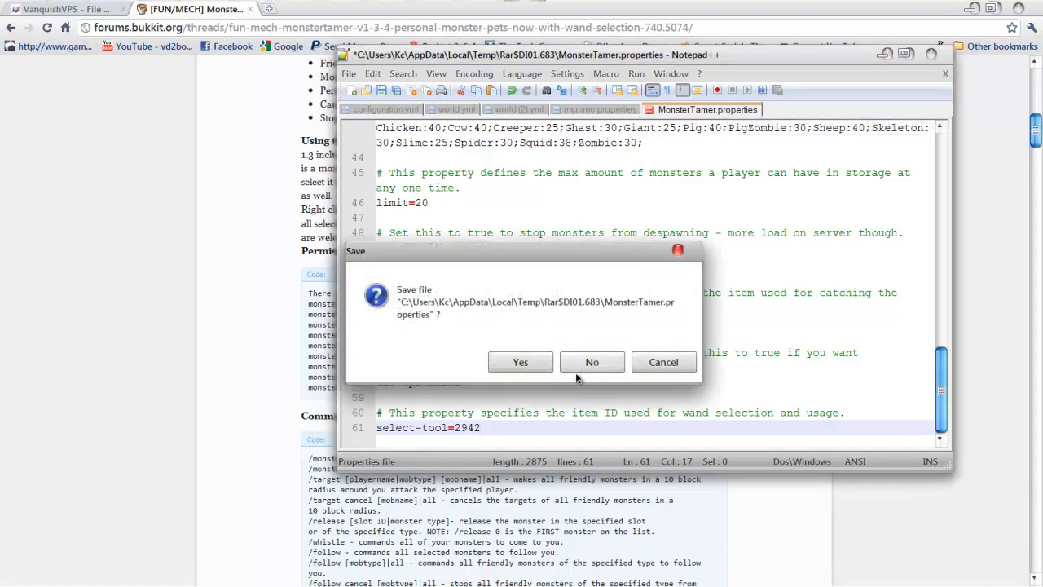
left_click(591, 362)
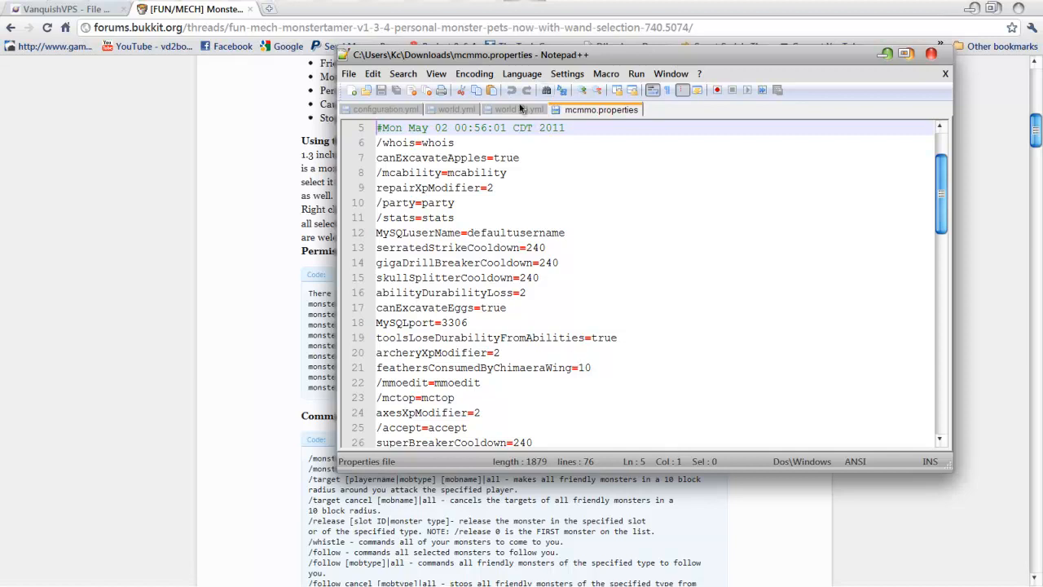
left_click(458, 110)
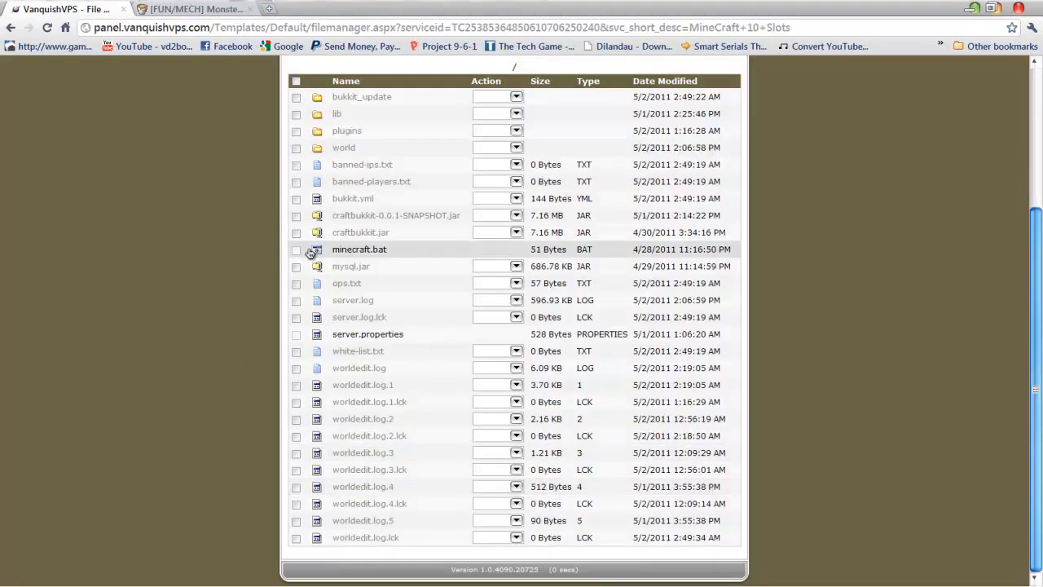
Go into the server's plugins folder and bring up its upload window
left_click(347, 130)
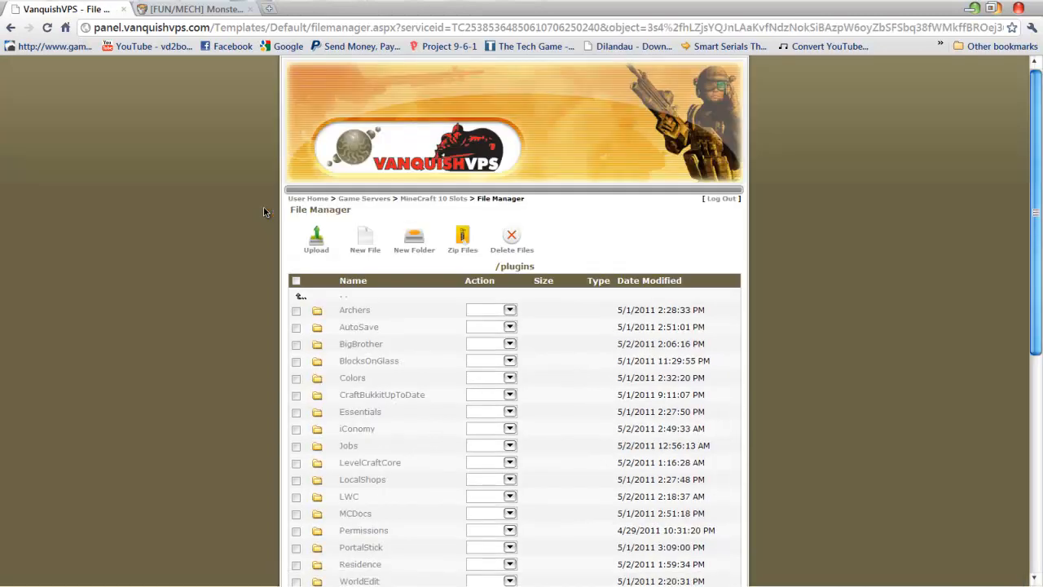
left_click(316, 241)
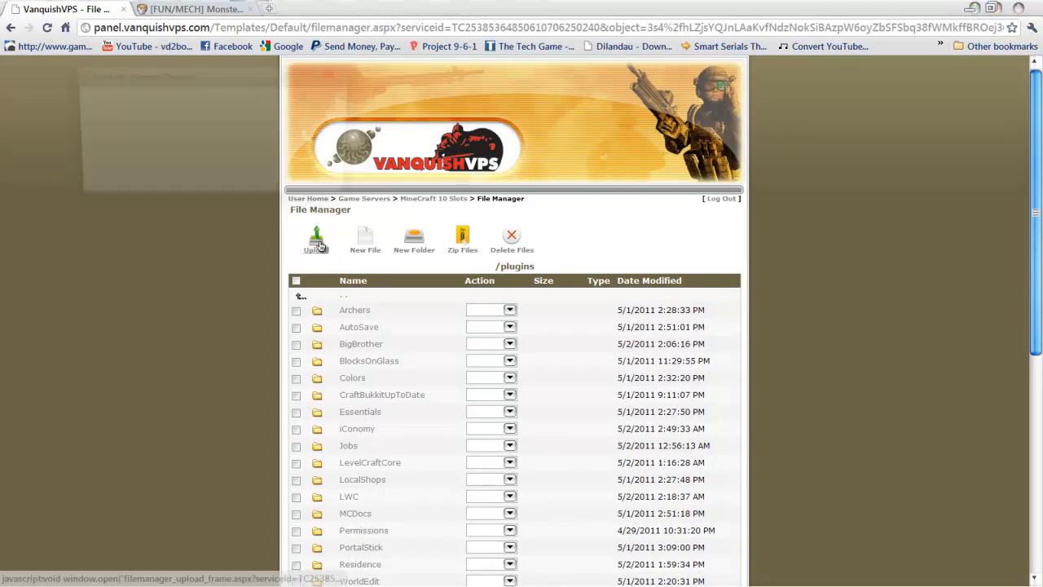
left_click(316, 239)
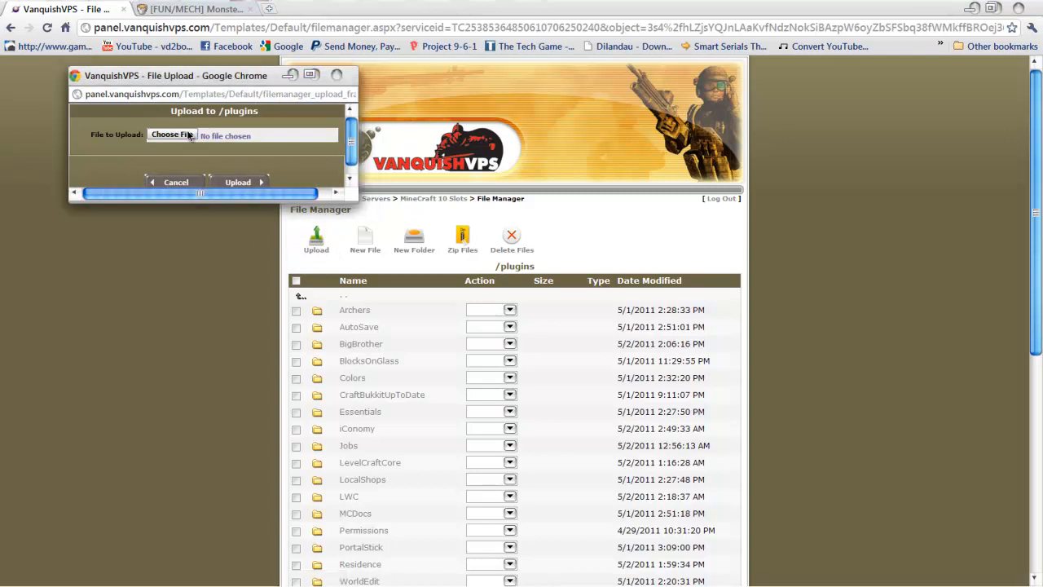
Upload MonsterTamer-1.3.4.zip from Downloads into plugins and dismiss the success message
left_click(171, 134)
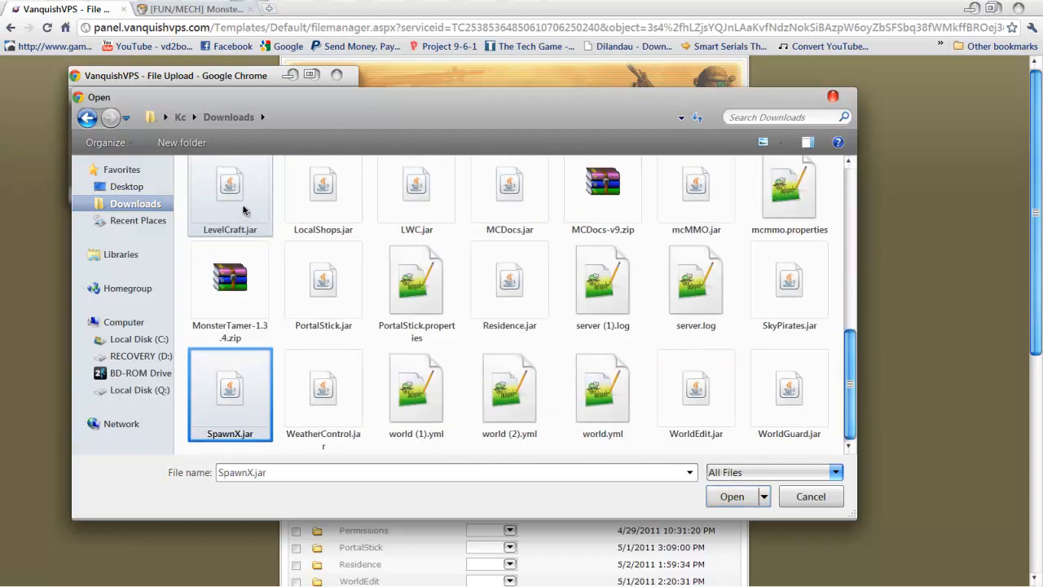
left_click(230, 279)
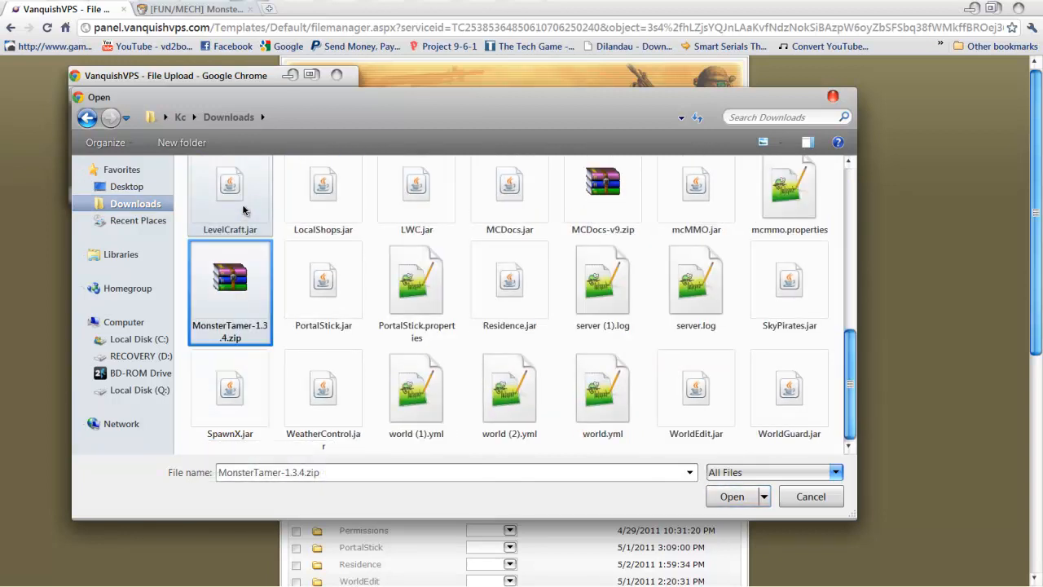
left_click(732, 496)
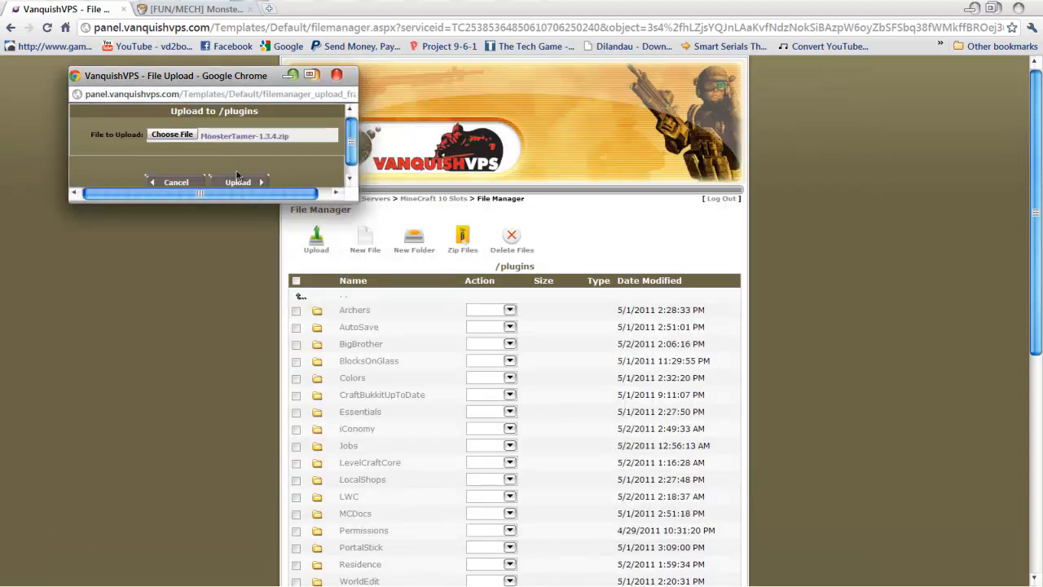
left_click(238, 182)
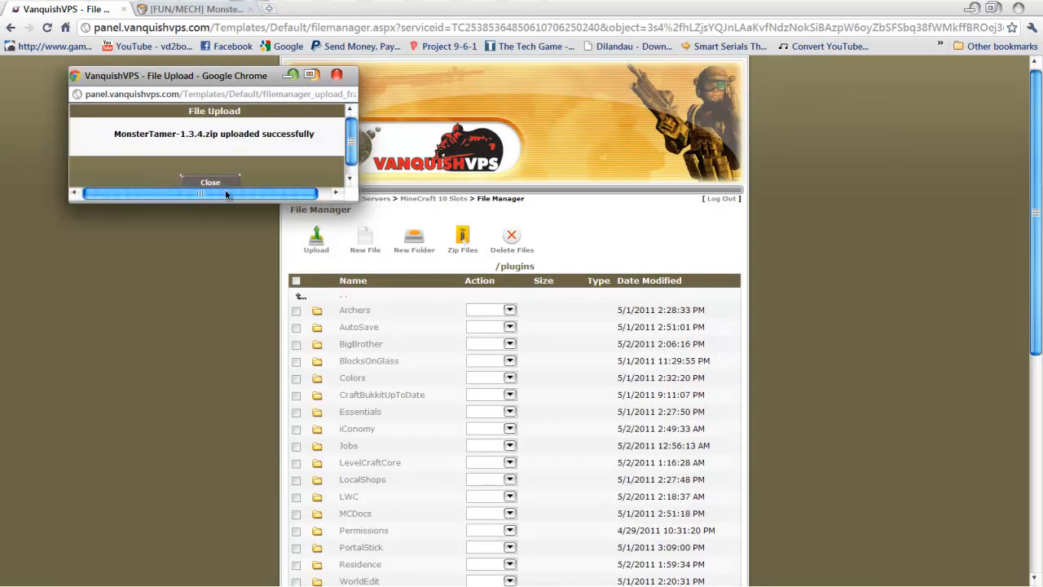
left_click(210, 182)
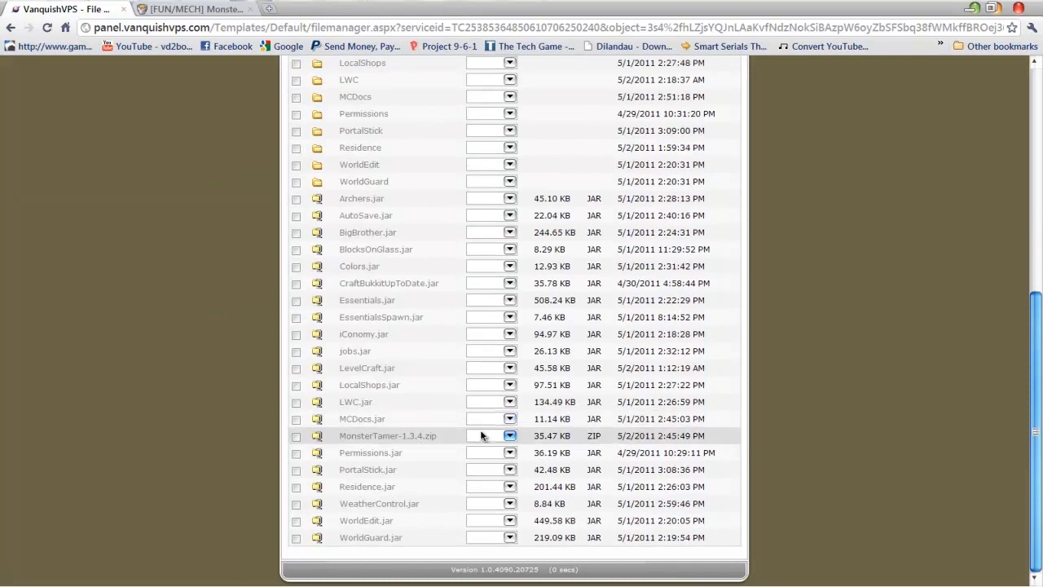
Unzip MonsterTamer-1.3.4.zip into a MonsterTamer folder and jar, then delete the zip
left_click(489, 435)
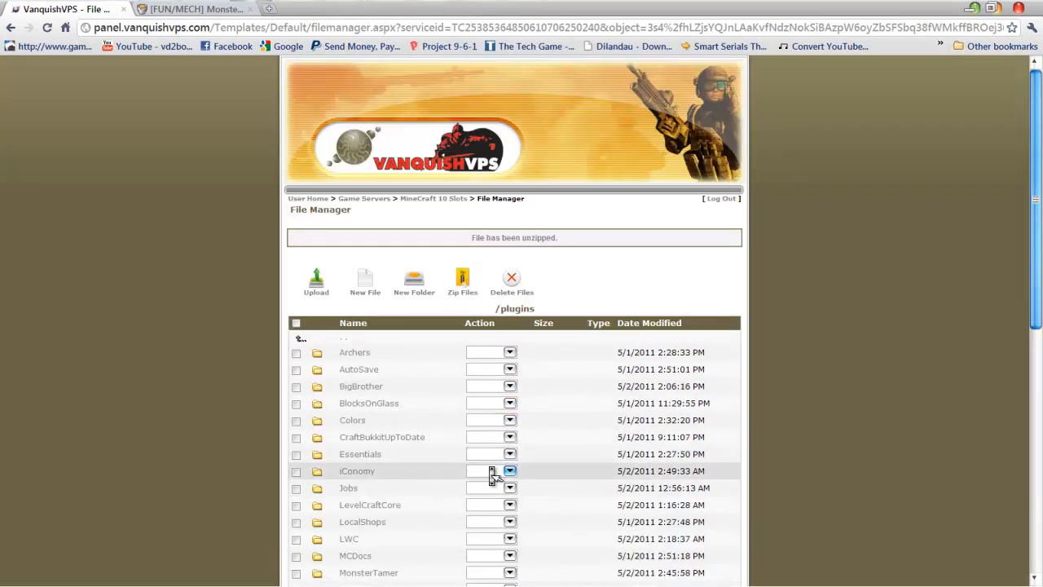
scroll("down", 3)
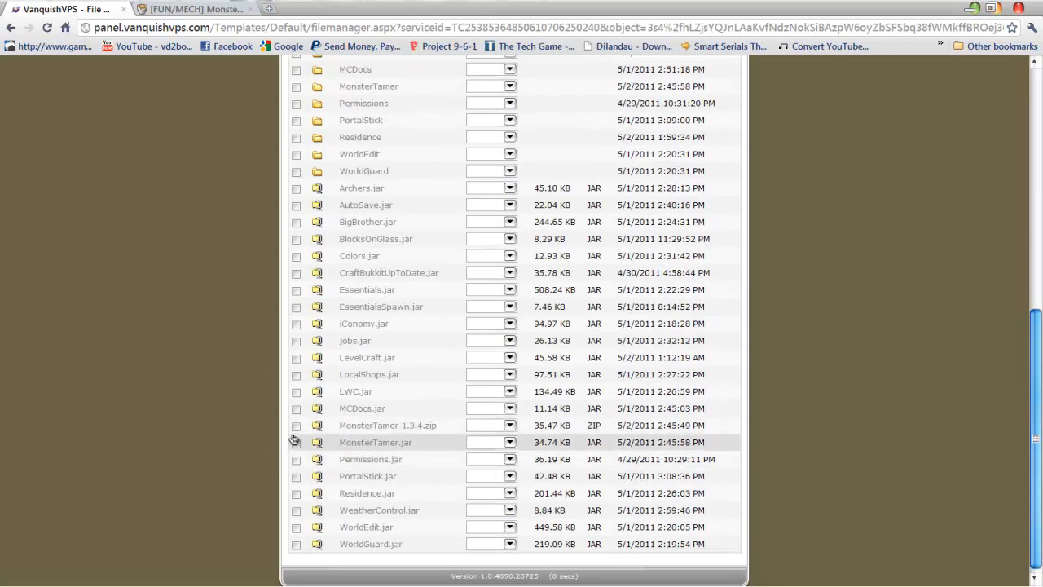
left_click(296, 424)
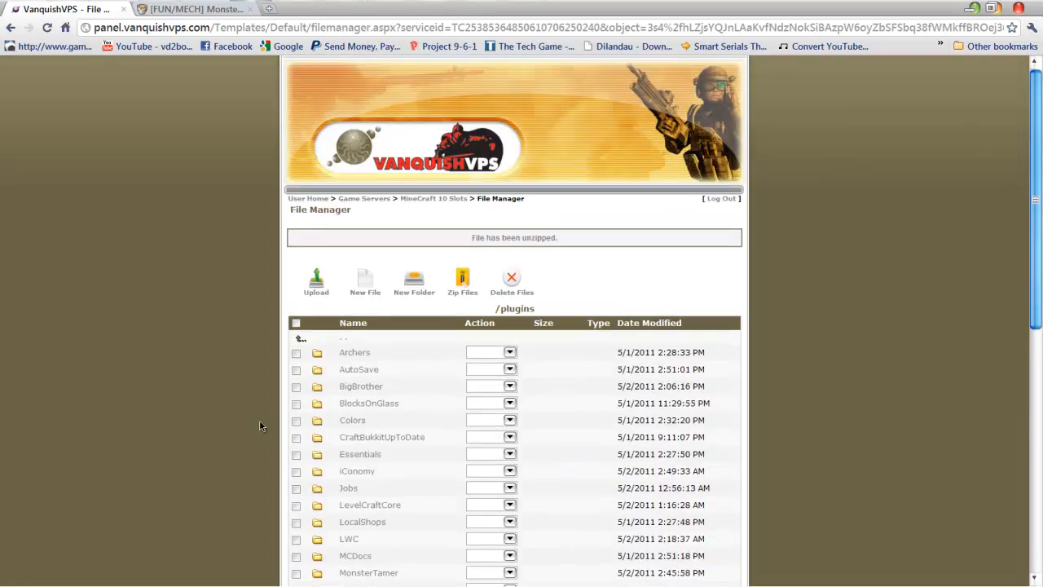
left_click(512, 282)
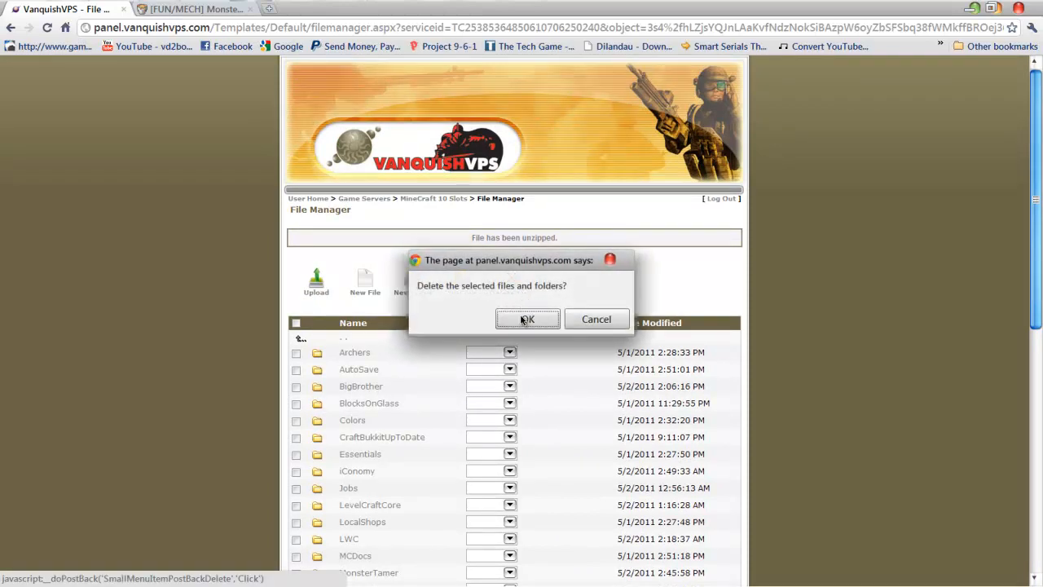
left_click(527, 319)
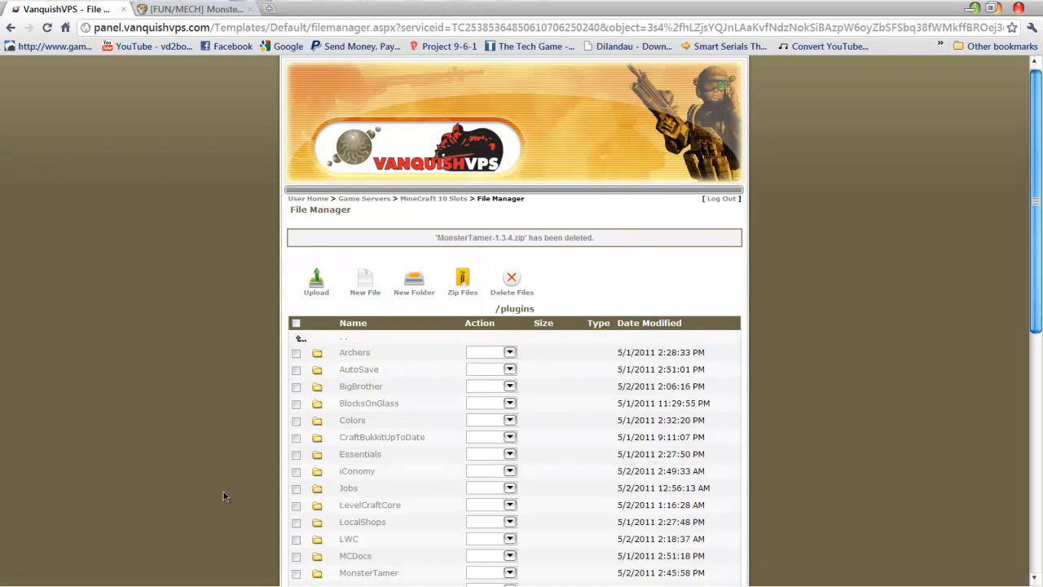
Upload world.yml from Downloads into plugins/Permissions and dismiss the success message
scroll("down", 3)
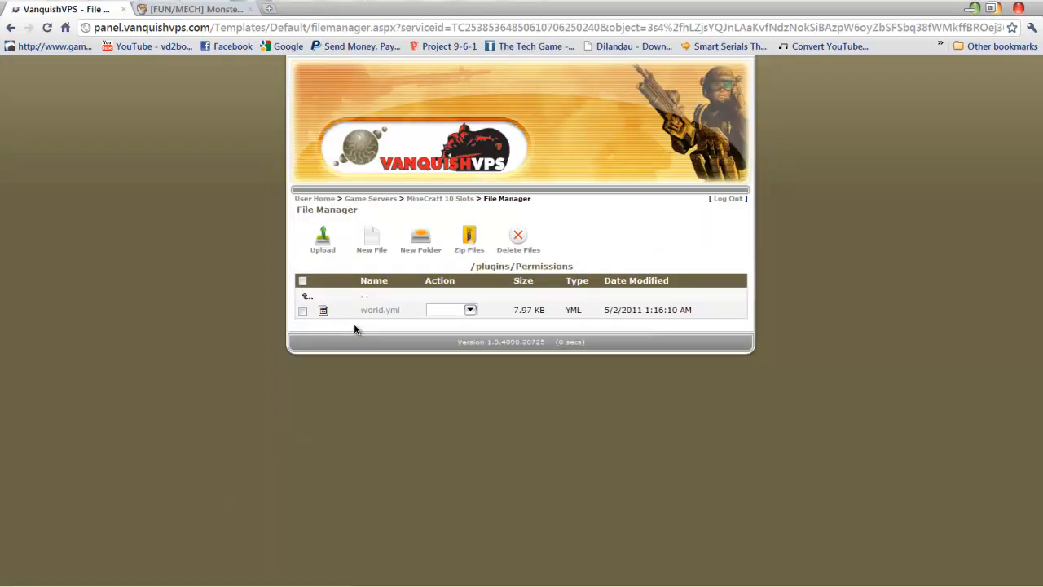
left_click(323, 238)
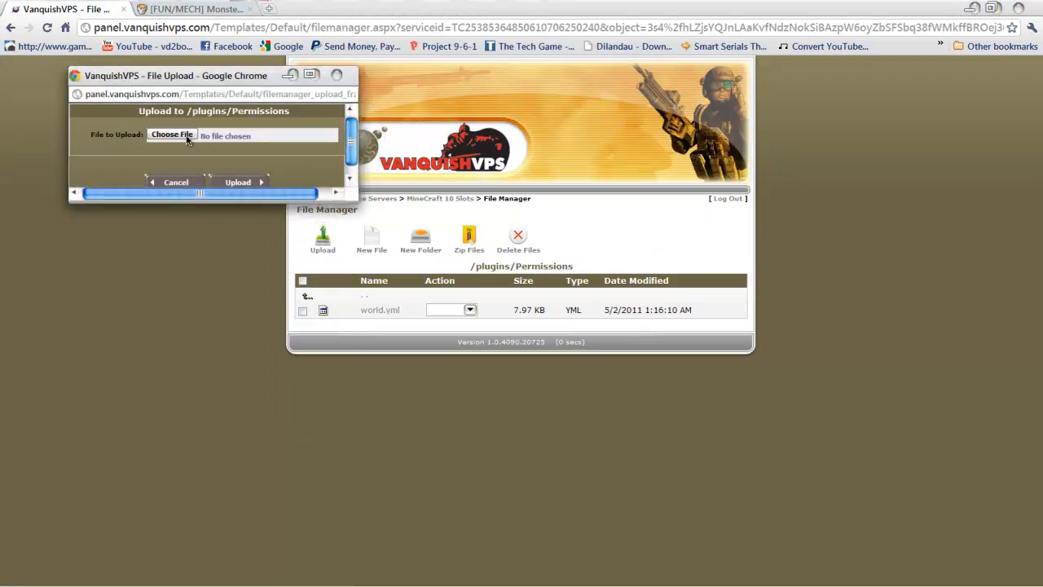
left_click(172, 134)
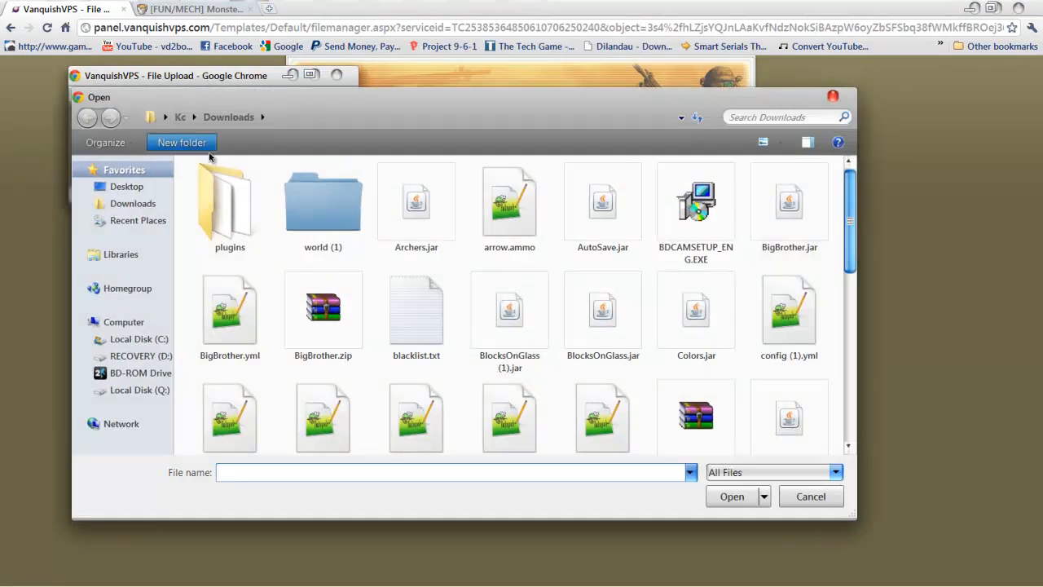
left_click(230, 396)
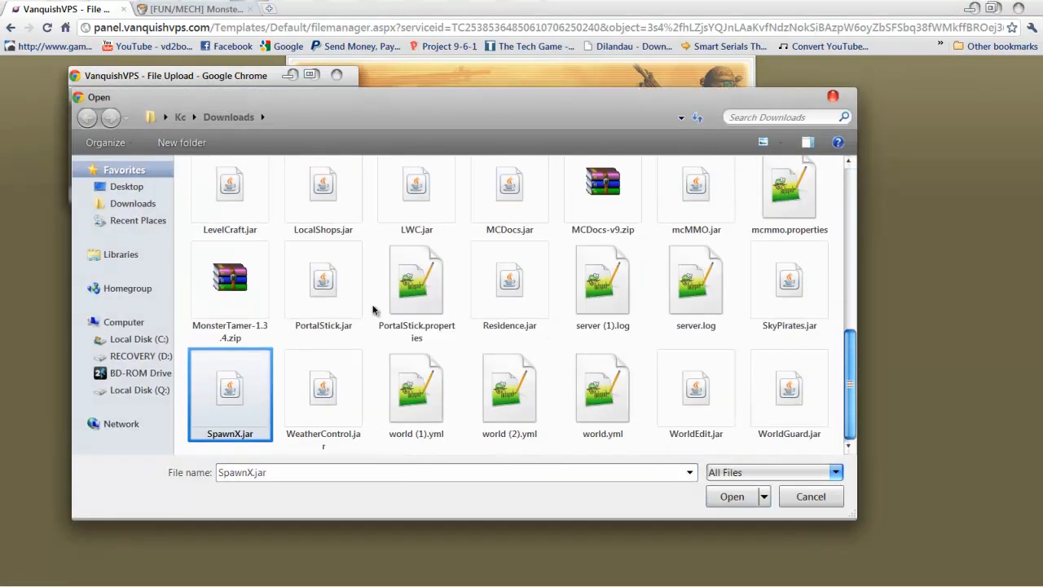
left_click(603, 387)
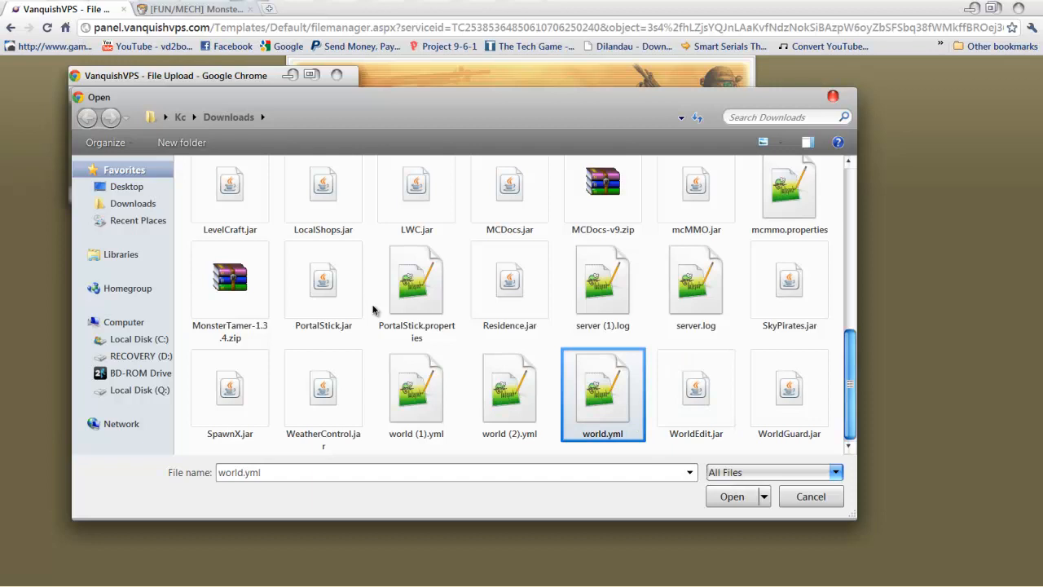
left_click(732, 497)
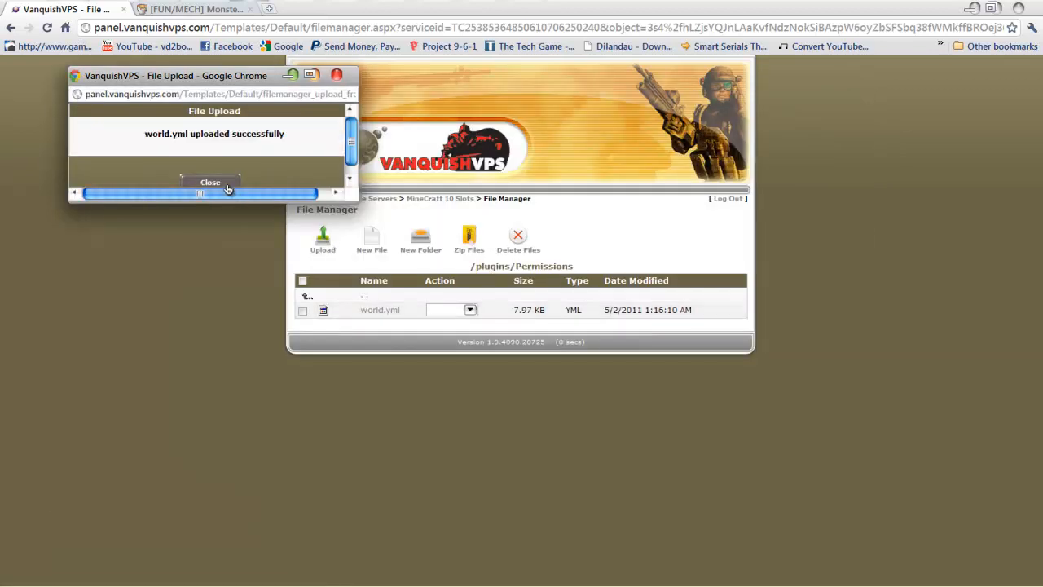
left_click(210, 181)
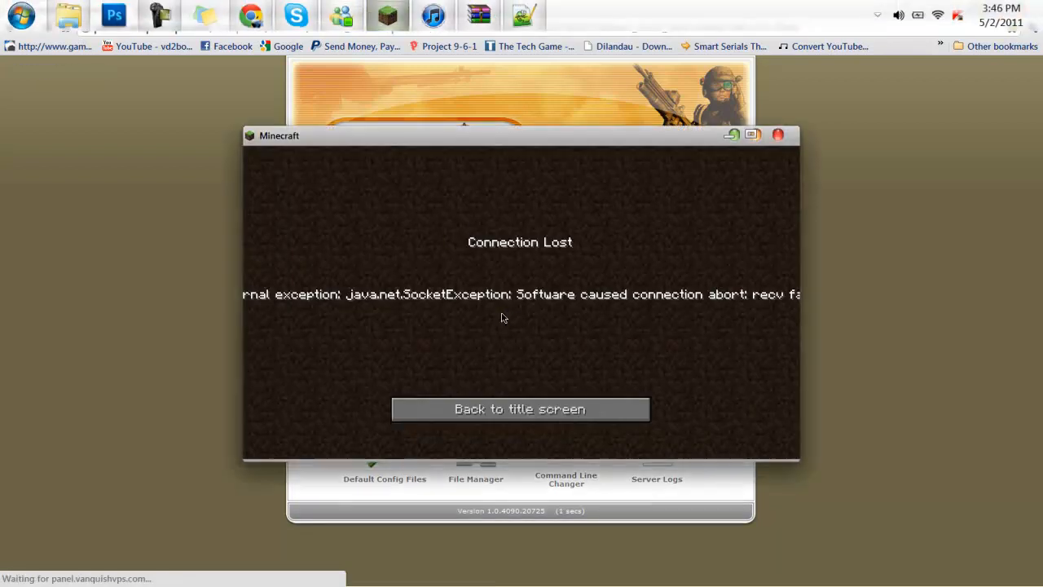
Reconnect to the hosted server via Multiplayer and take 64 bedrock from TooManyItems
left_click(520, 408)
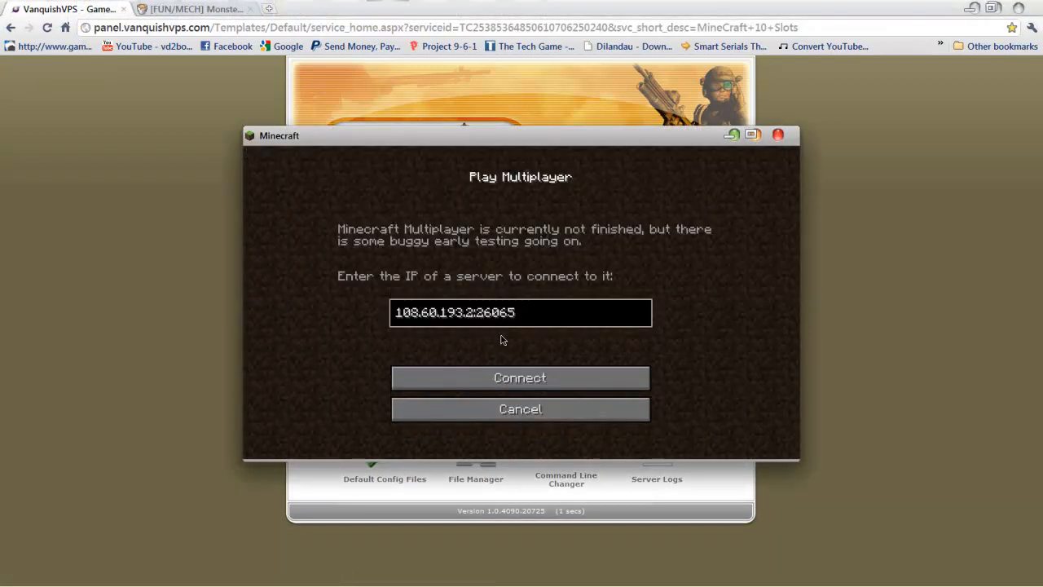
left_click(520, 377)
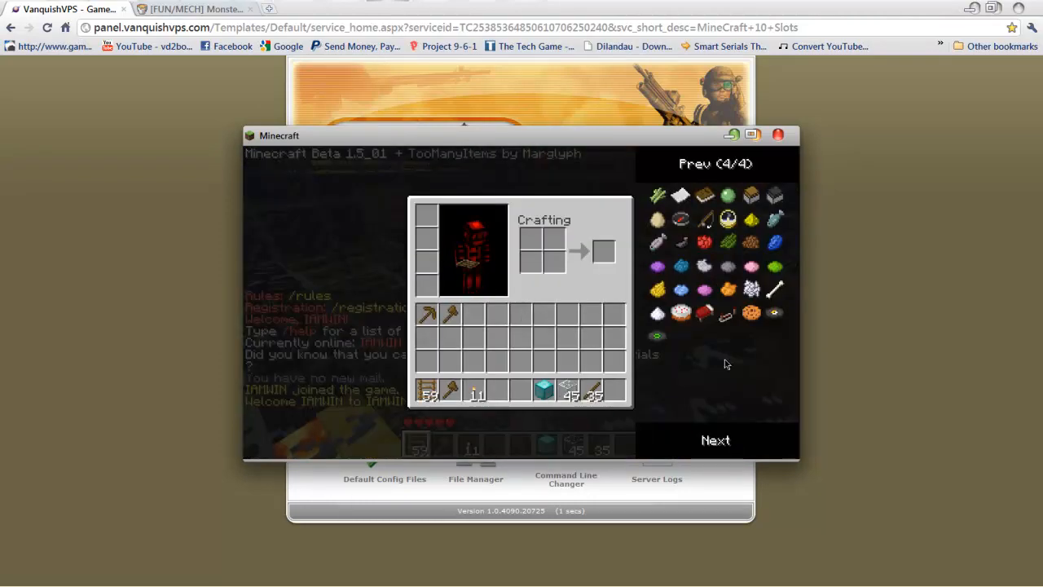
left_click(715, 164)
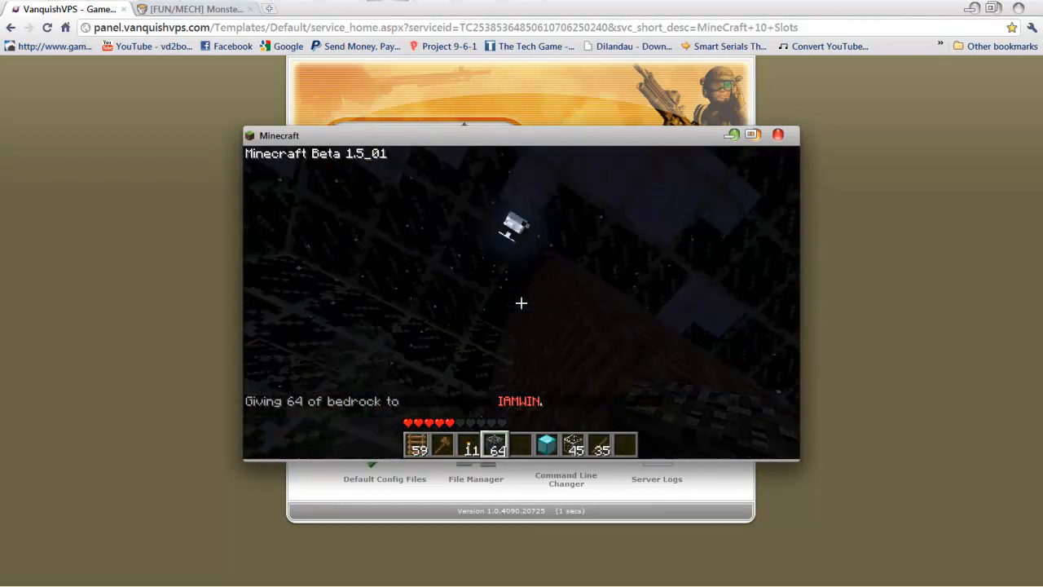
left_click(196, 9)
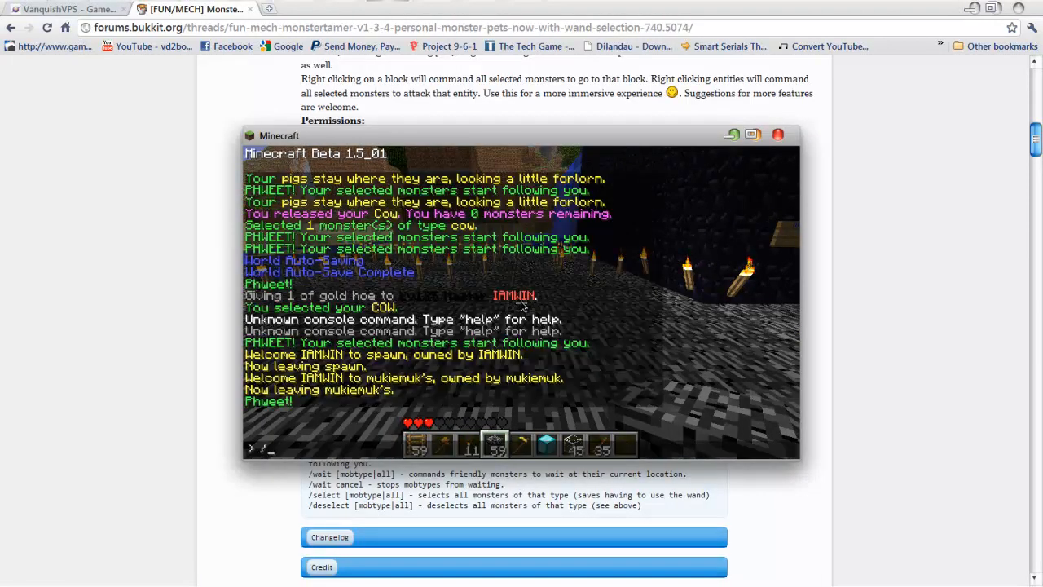
Start typing a /spawnmob command in the Minecraft chat
type("/spawnmo")
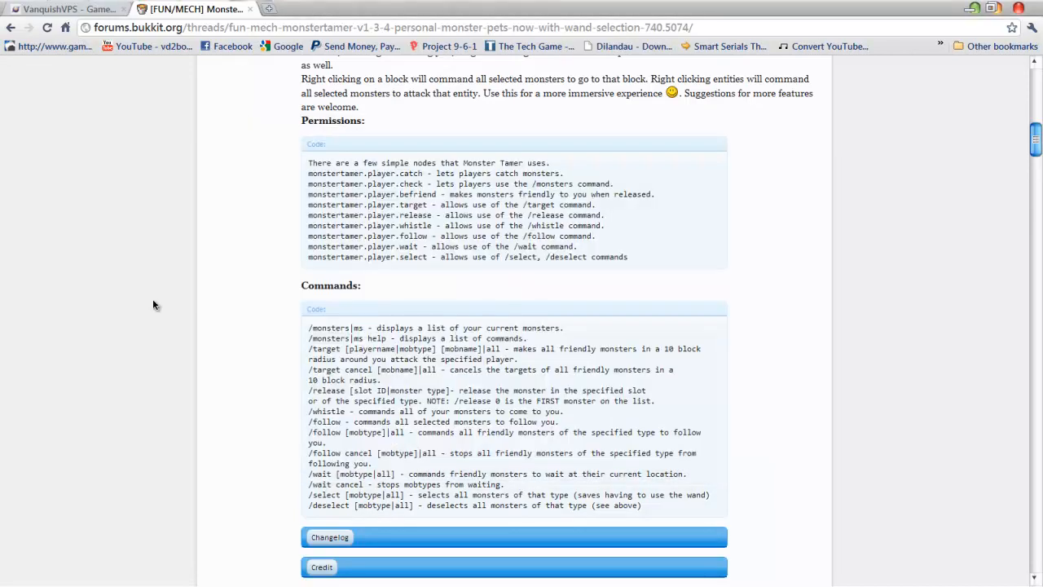
scroll("up", 3)
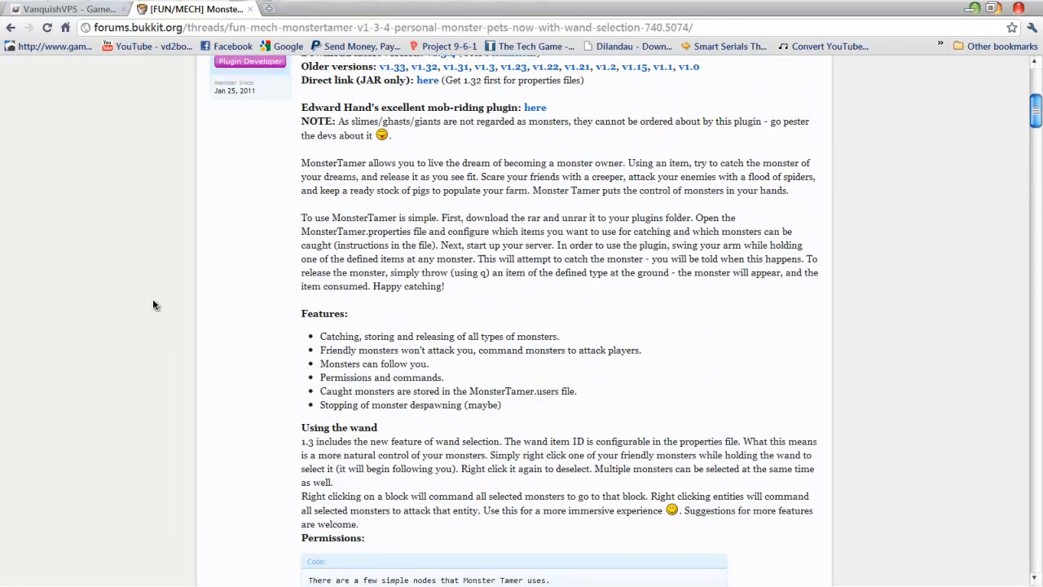
scroll("up", 3)
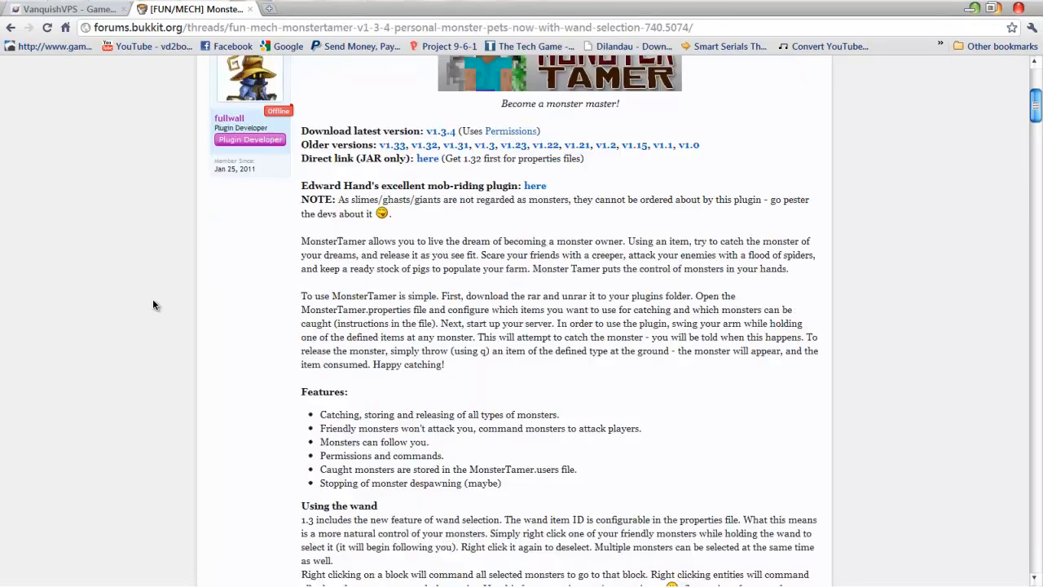
scroll("down", 3)
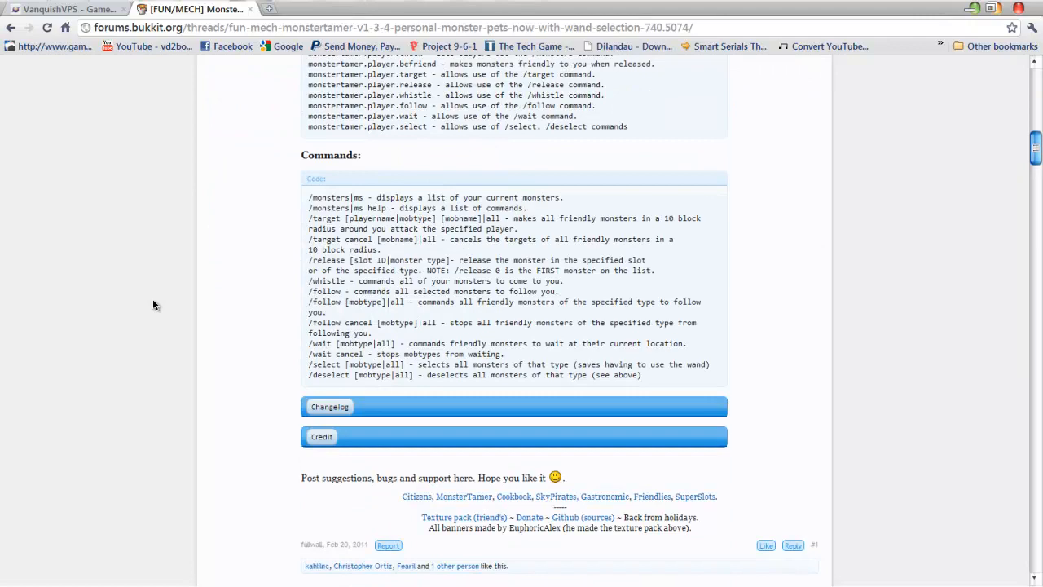
scroll("down", 3)
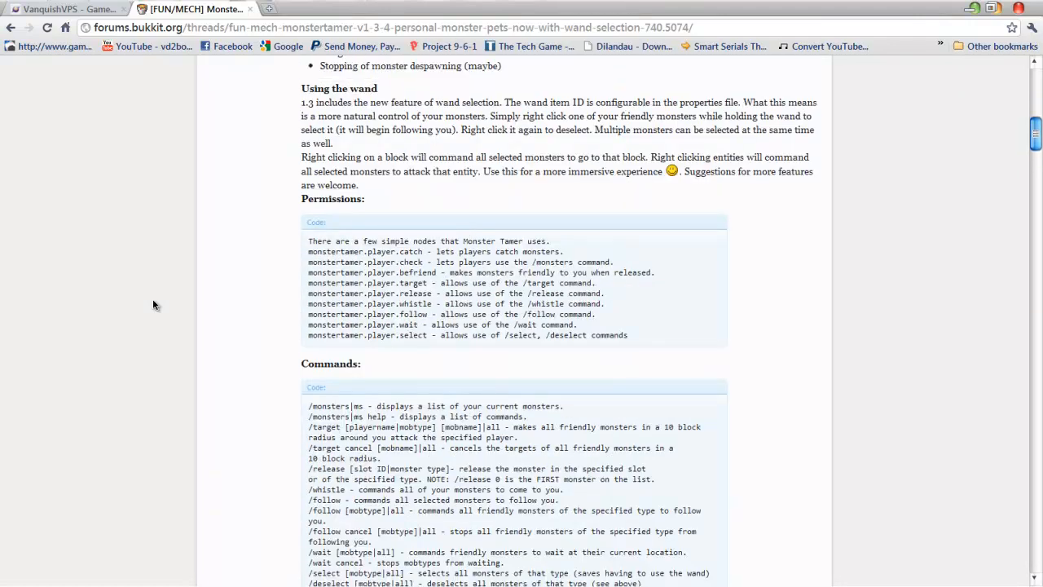
scroll("up", 3)
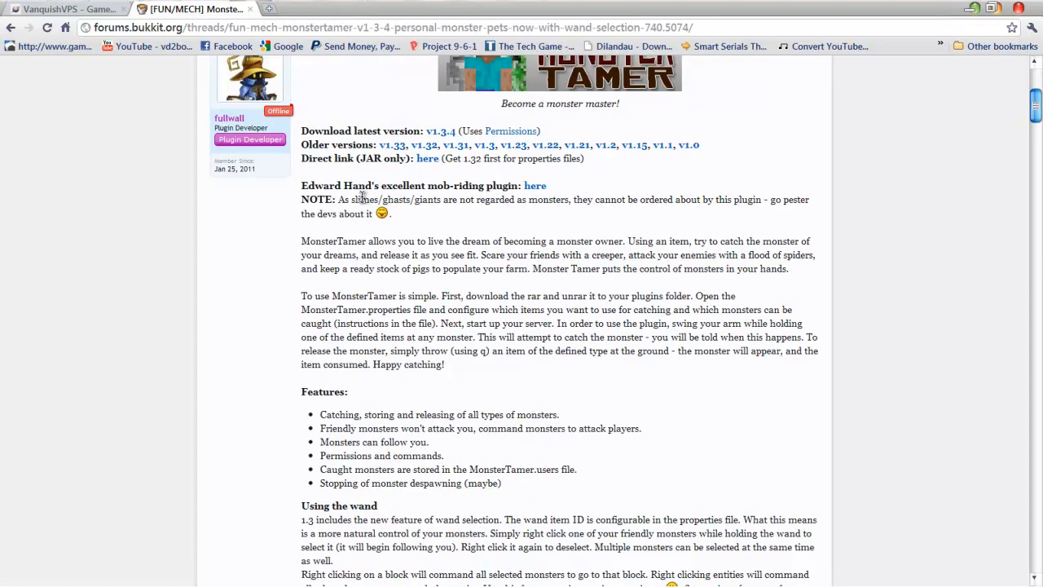
mouse_move(518, 213)
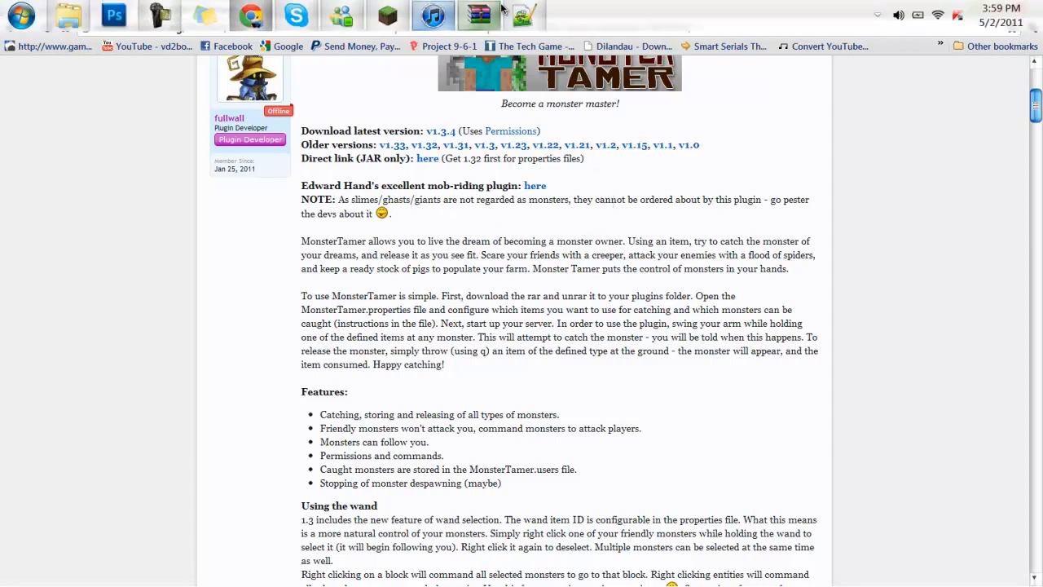
Return to Minecraft and enter /spawnmob zombie in chat
left_click(296, 15)
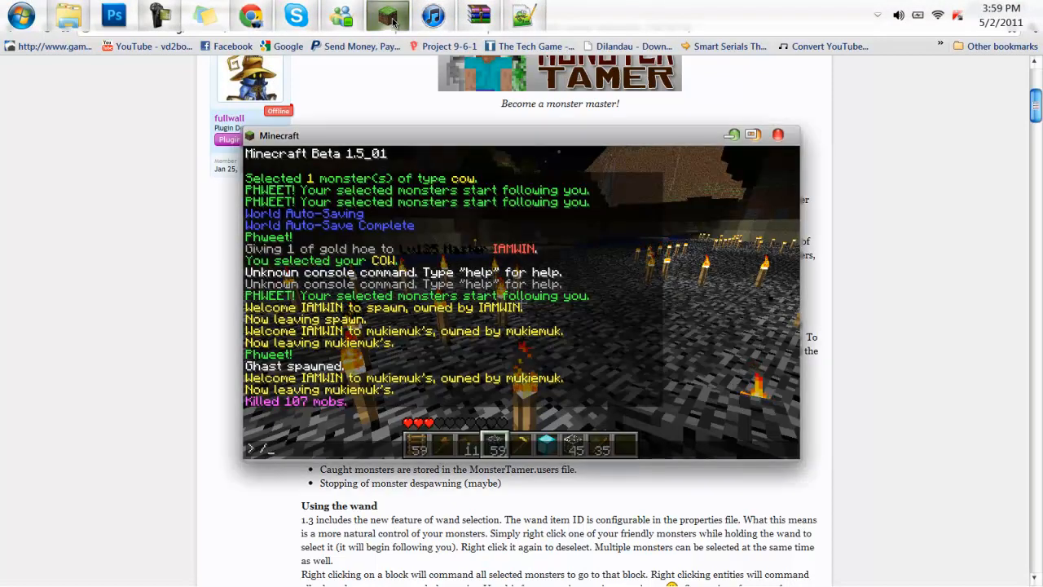
type("zom")
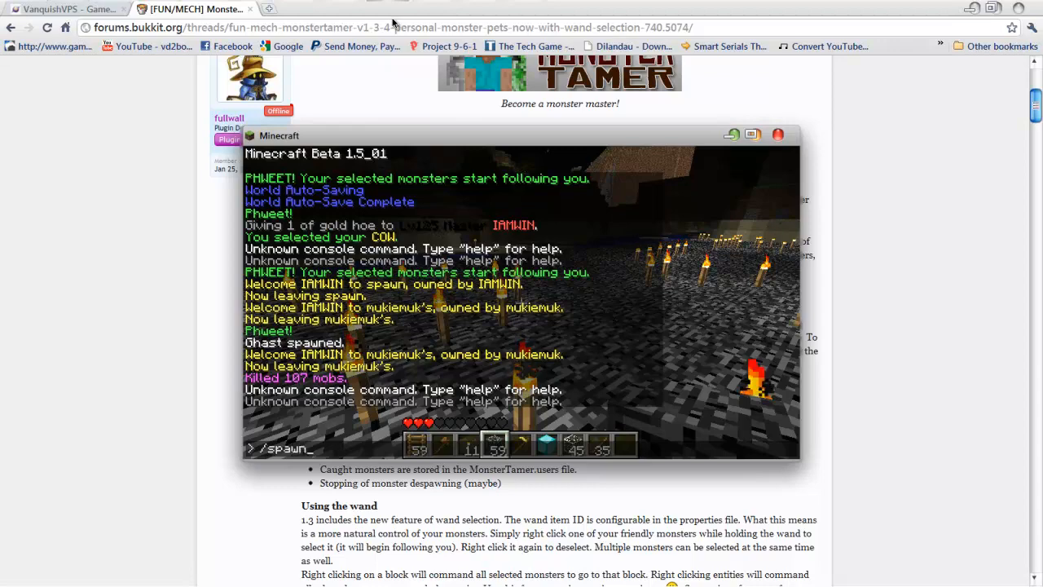
type("mob zomv")
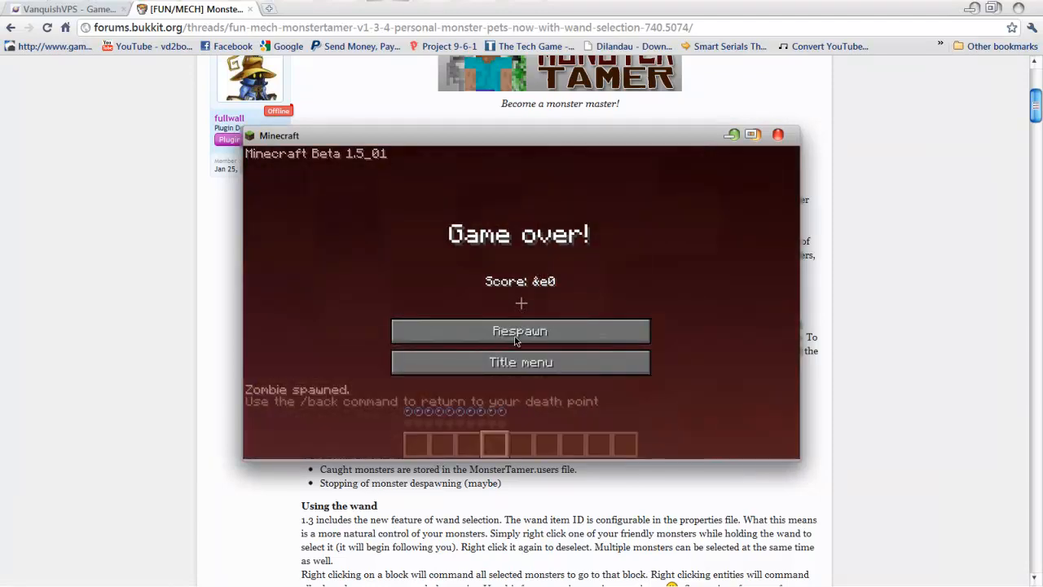
Respawn from the Game over screen
left_click(520, 330)
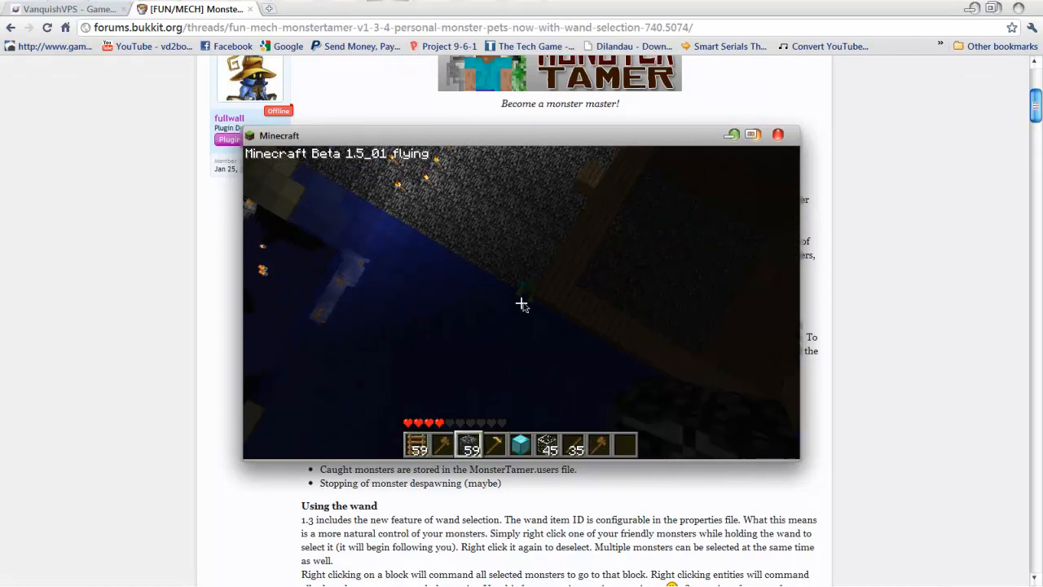
Return to the death point with /back, enable /god mode, and catch the zombie
key("t")
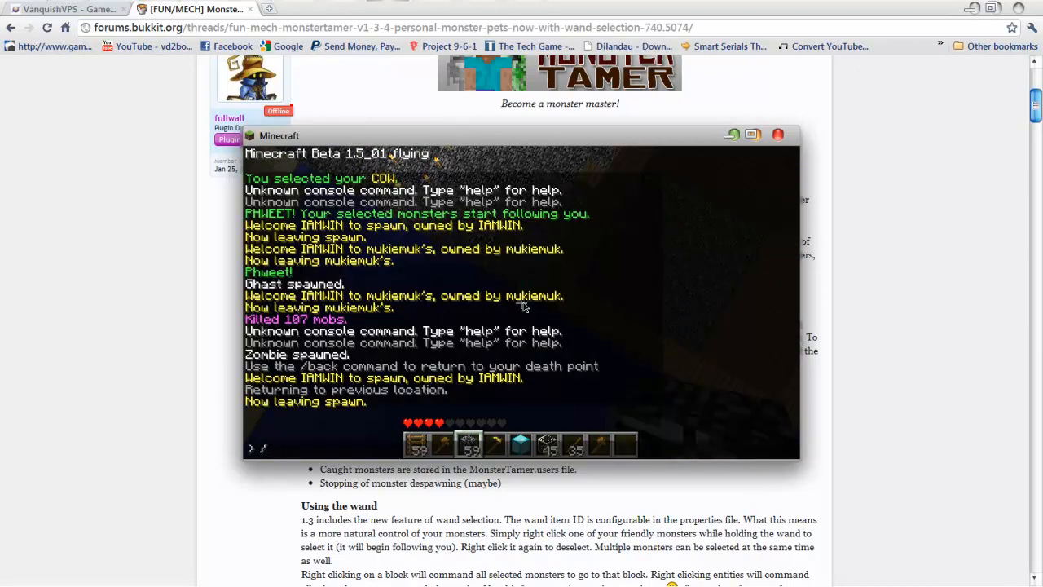
type("/go")
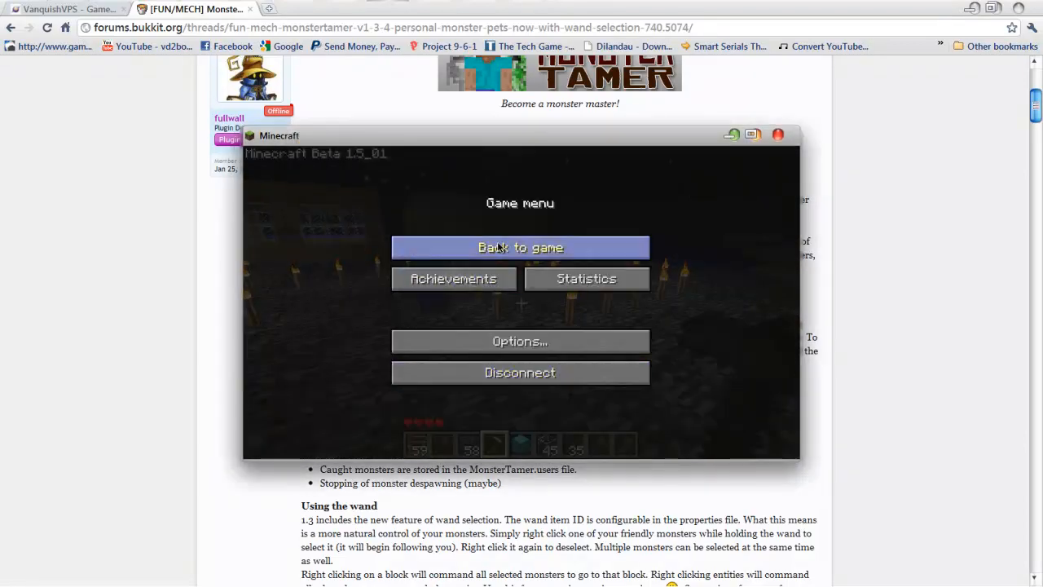
left_click(520, 247)
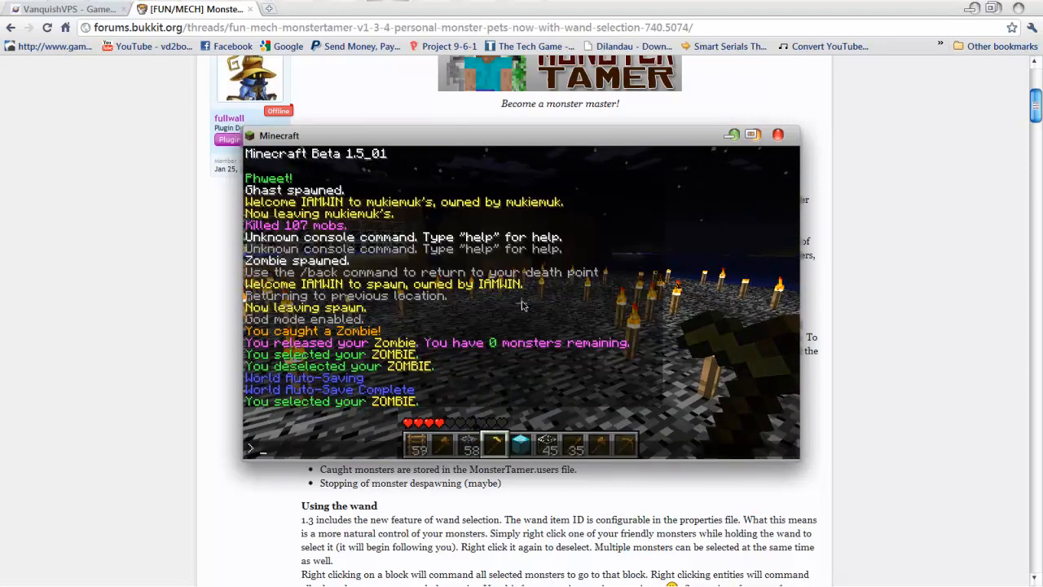
Check the wand-selected zombie, order it to follow with /follow, and view /wait help
type("/whos")
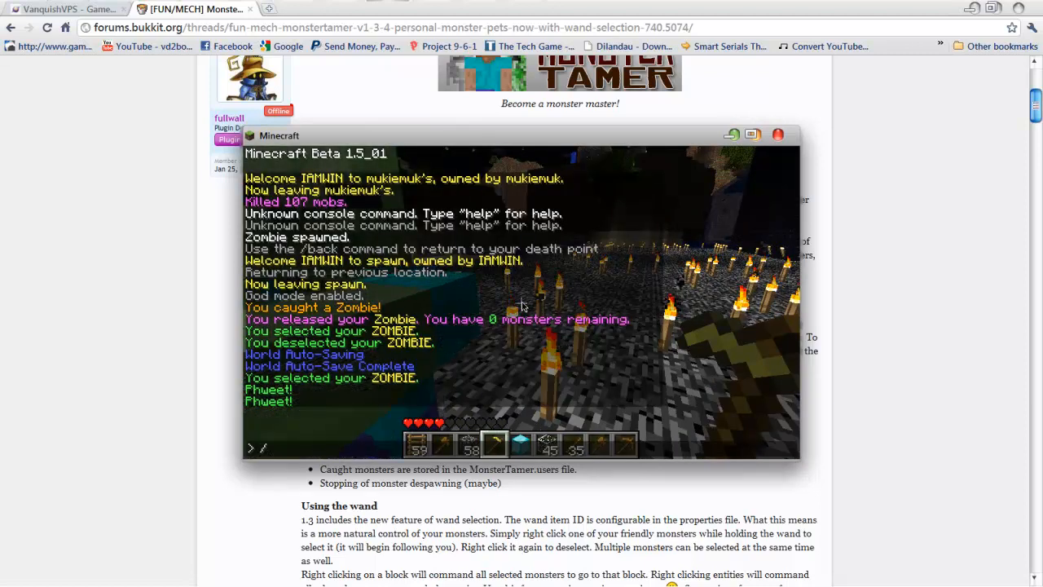
type("f")
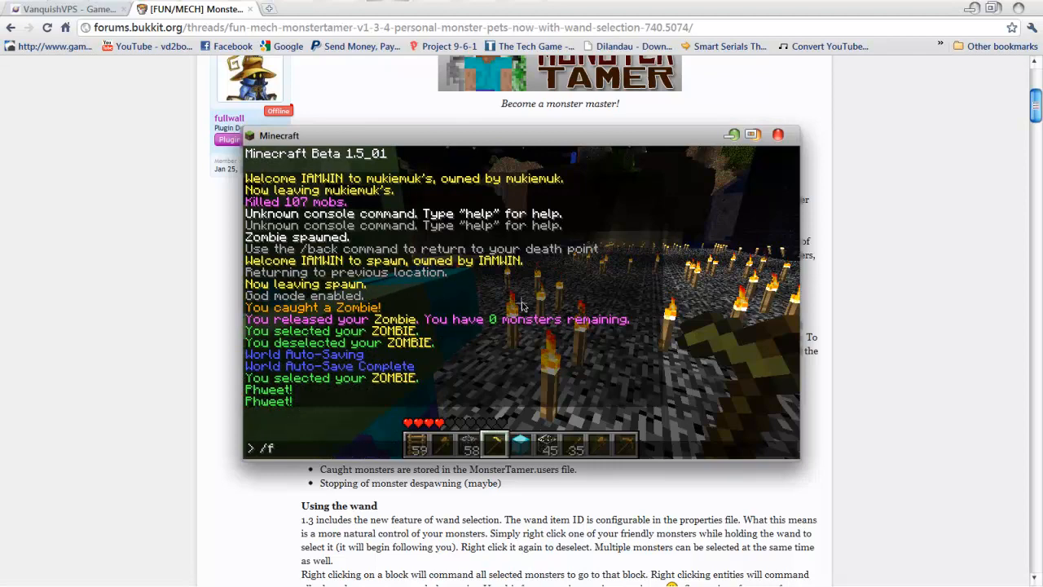
type("ollo")
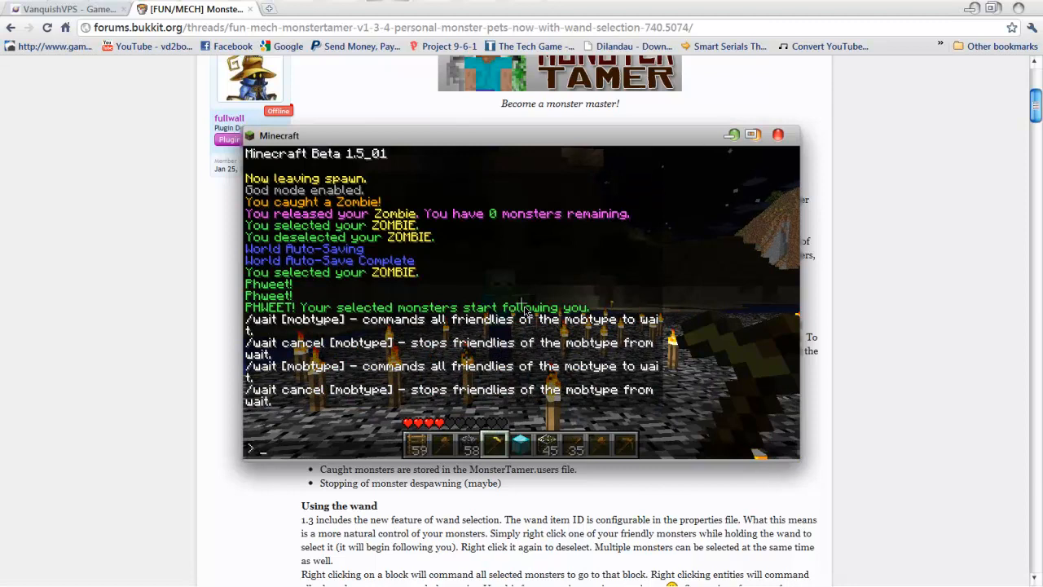
Order the zombie to stay put with '/wait zombie', then open the TooManyItems inventory
type("/wa")
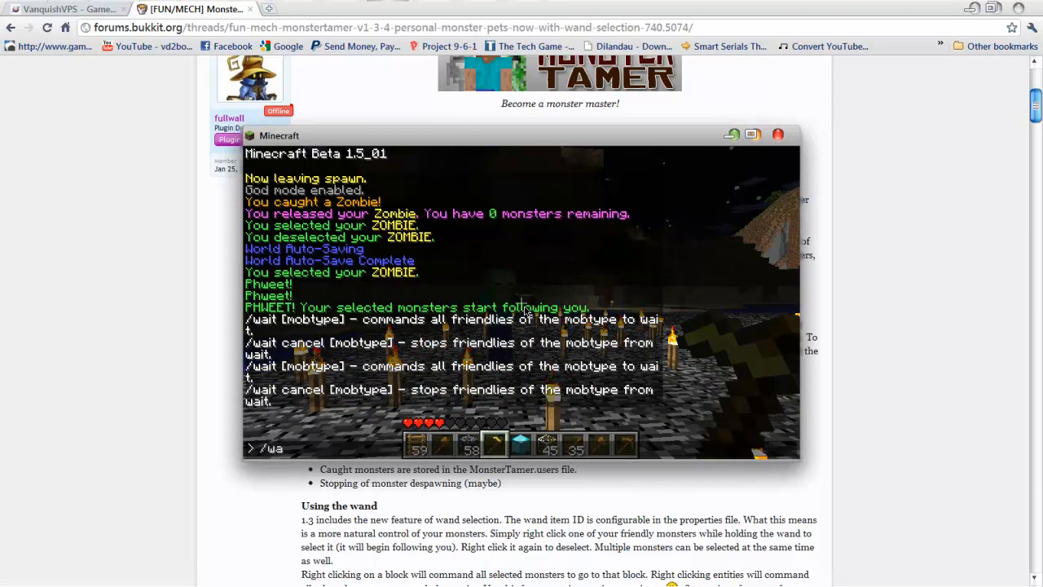
type("it")
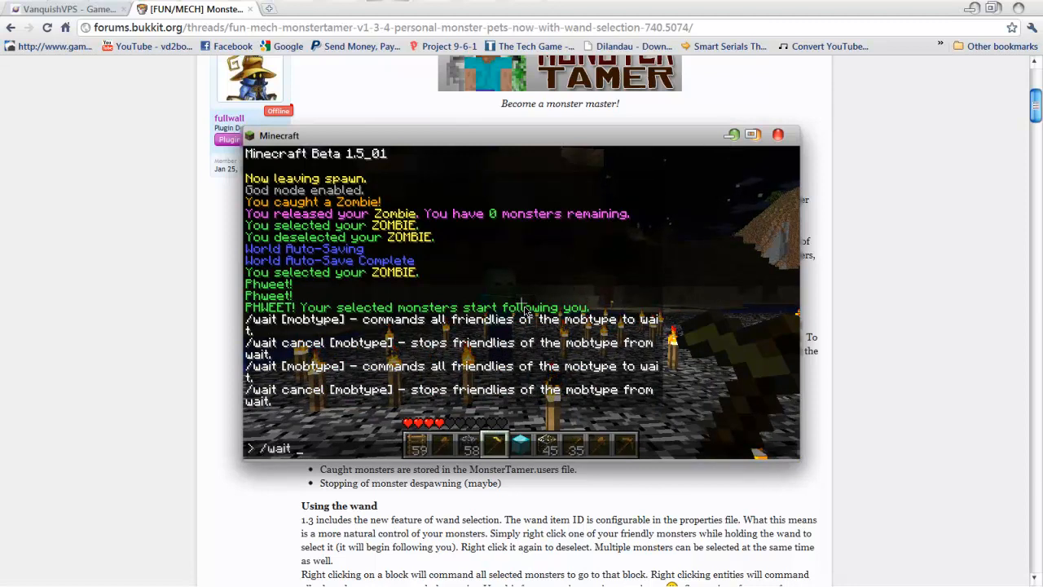
type("zomb")
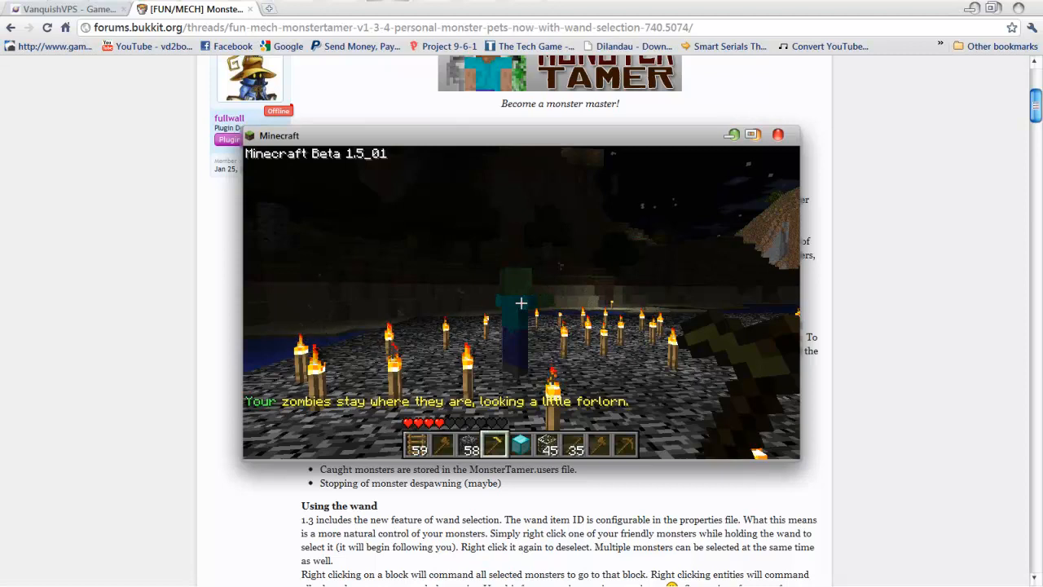
key("e")
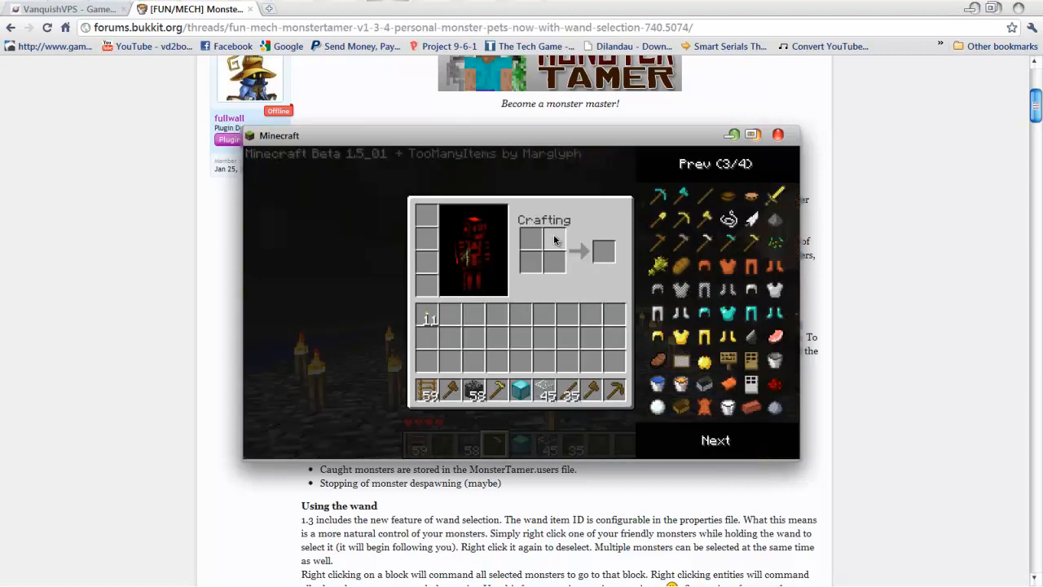